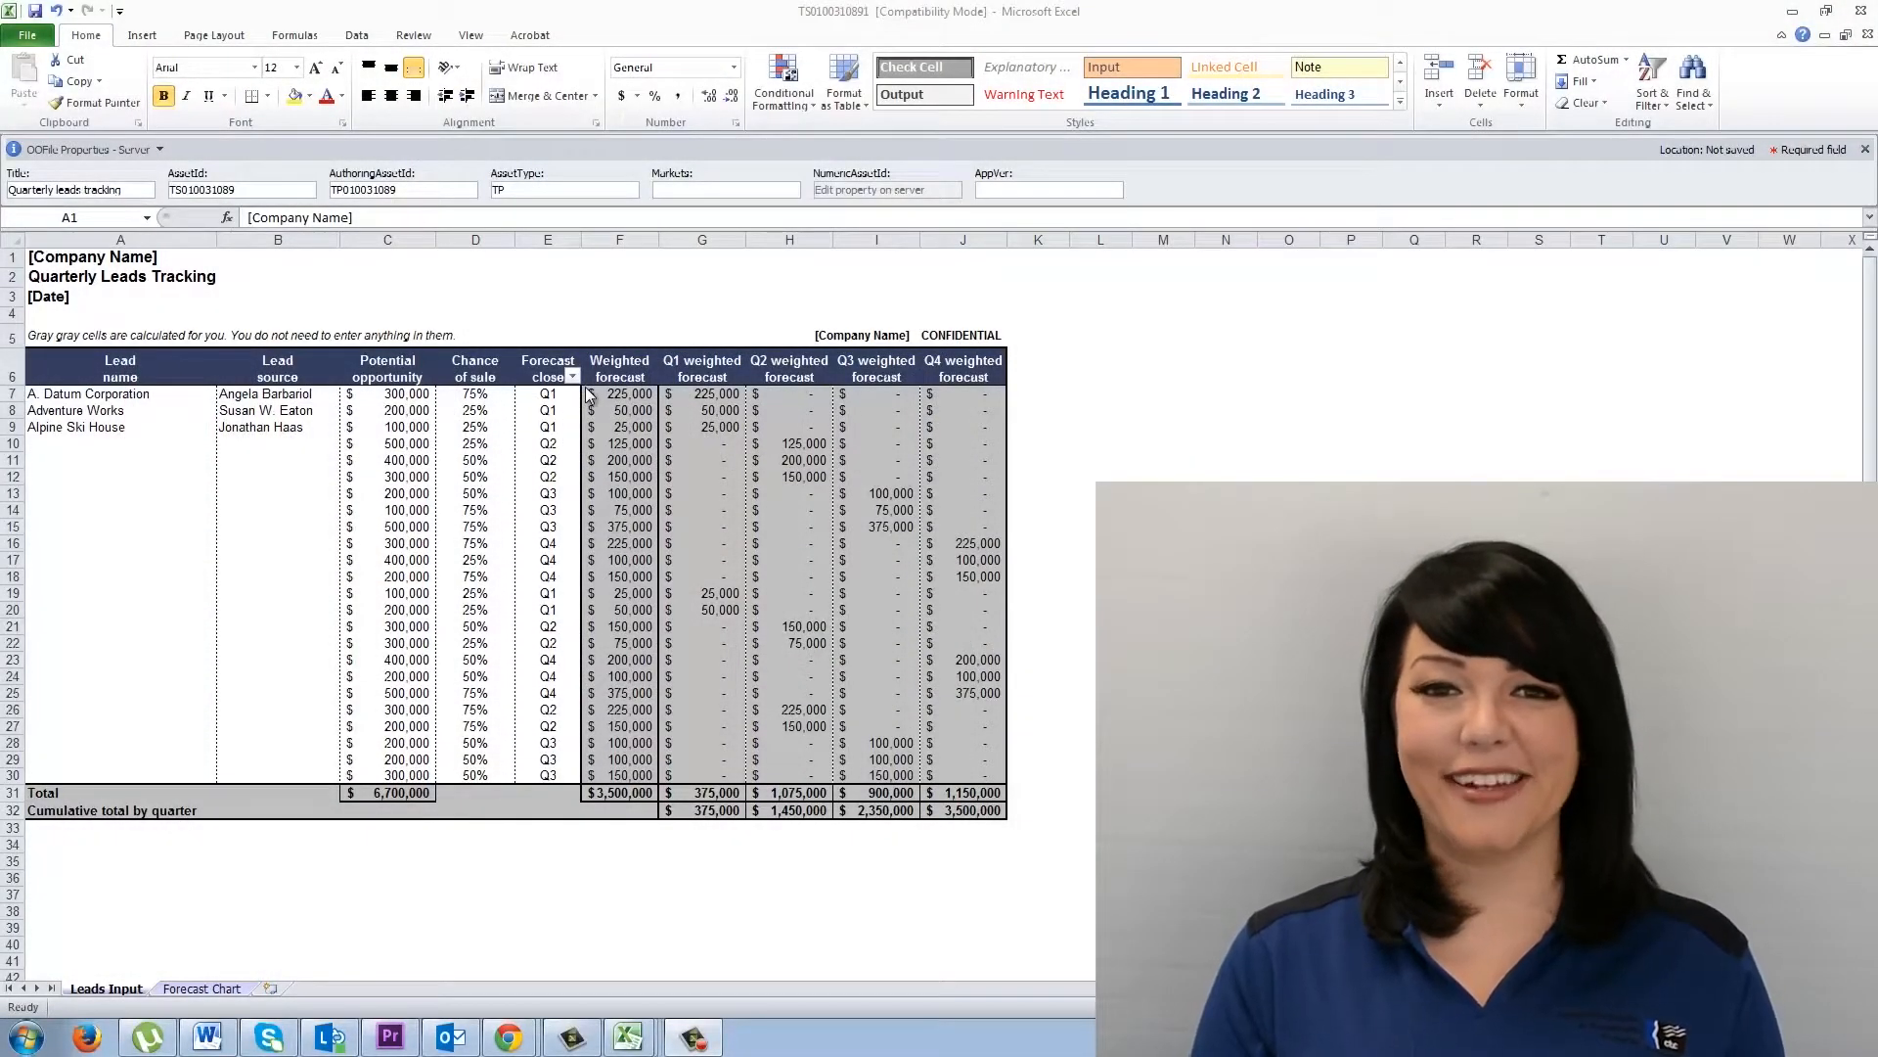
Step: Switch to the Household monthly budget workbook with its expense charts from the taskbar
{"action": "left_click", "coordinate": [628, 1036]}
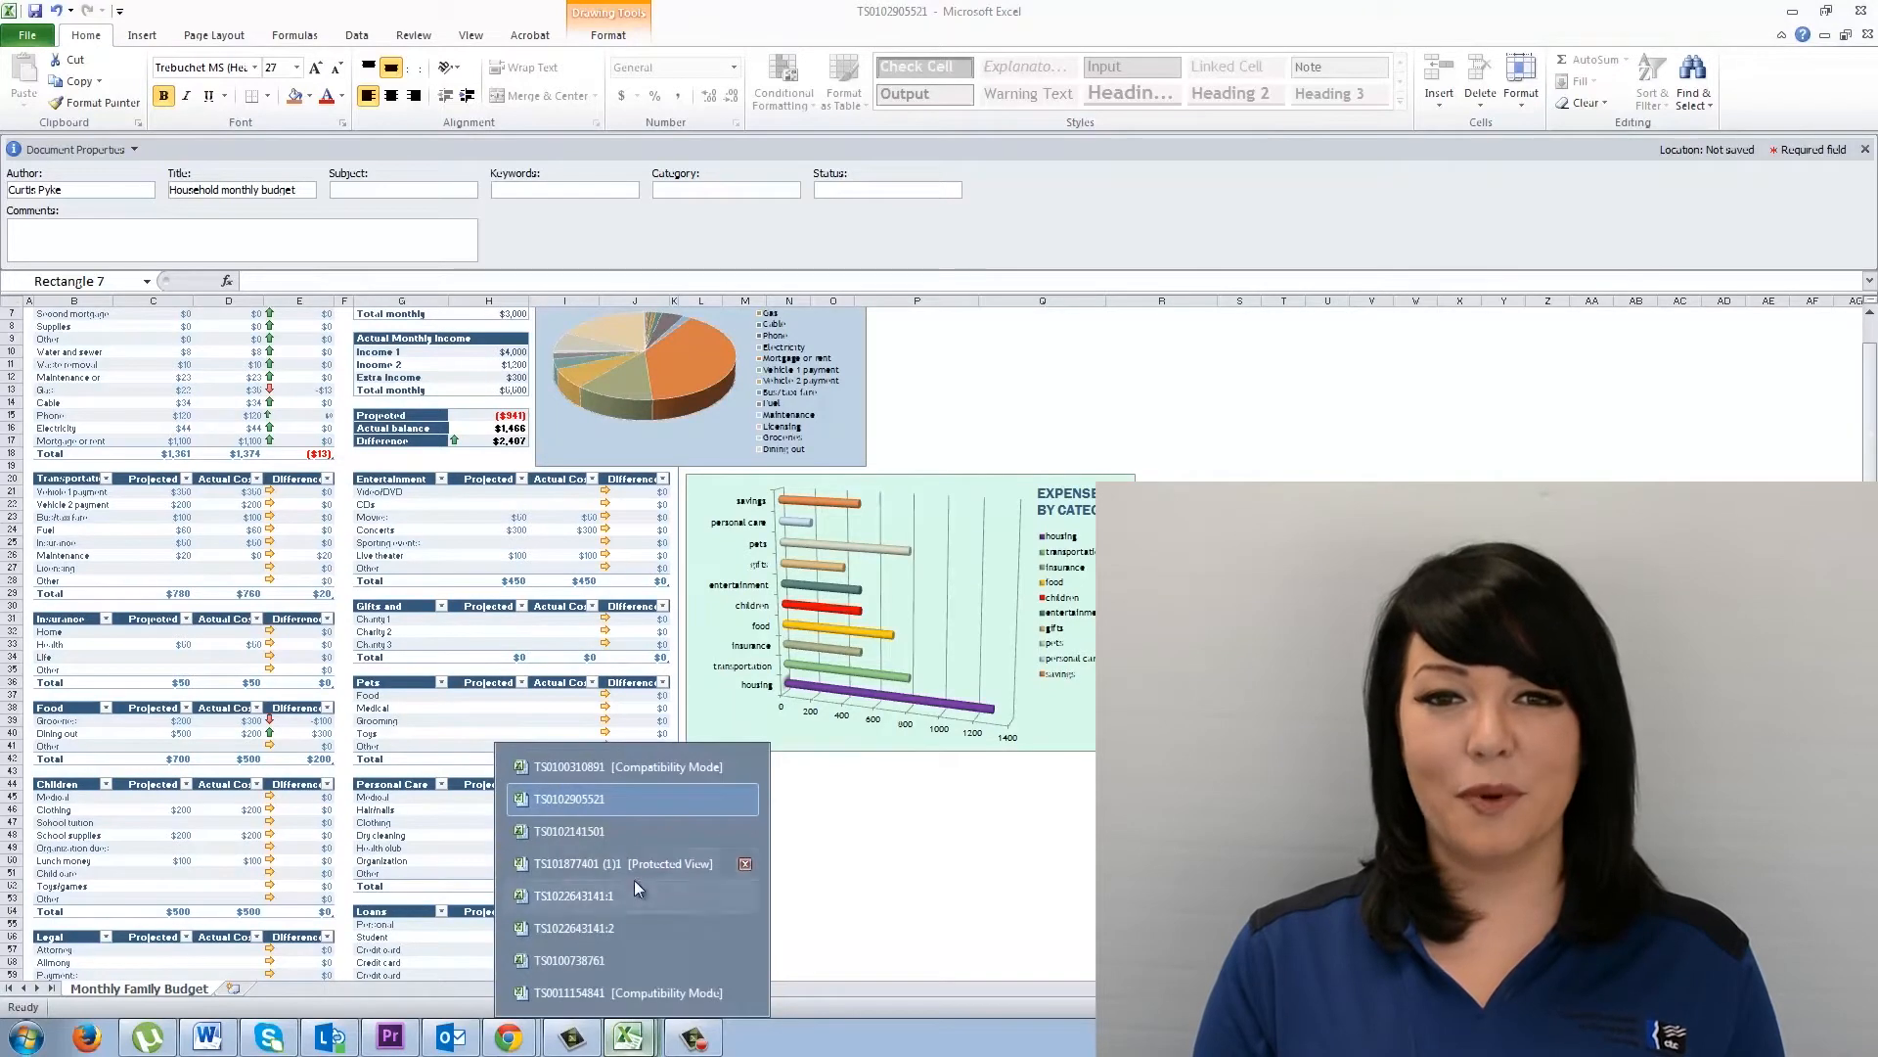
Step: Show the Protected View expense budget workbook and enable editing
{"action": "left_click", "coordinate": [599, 831]}
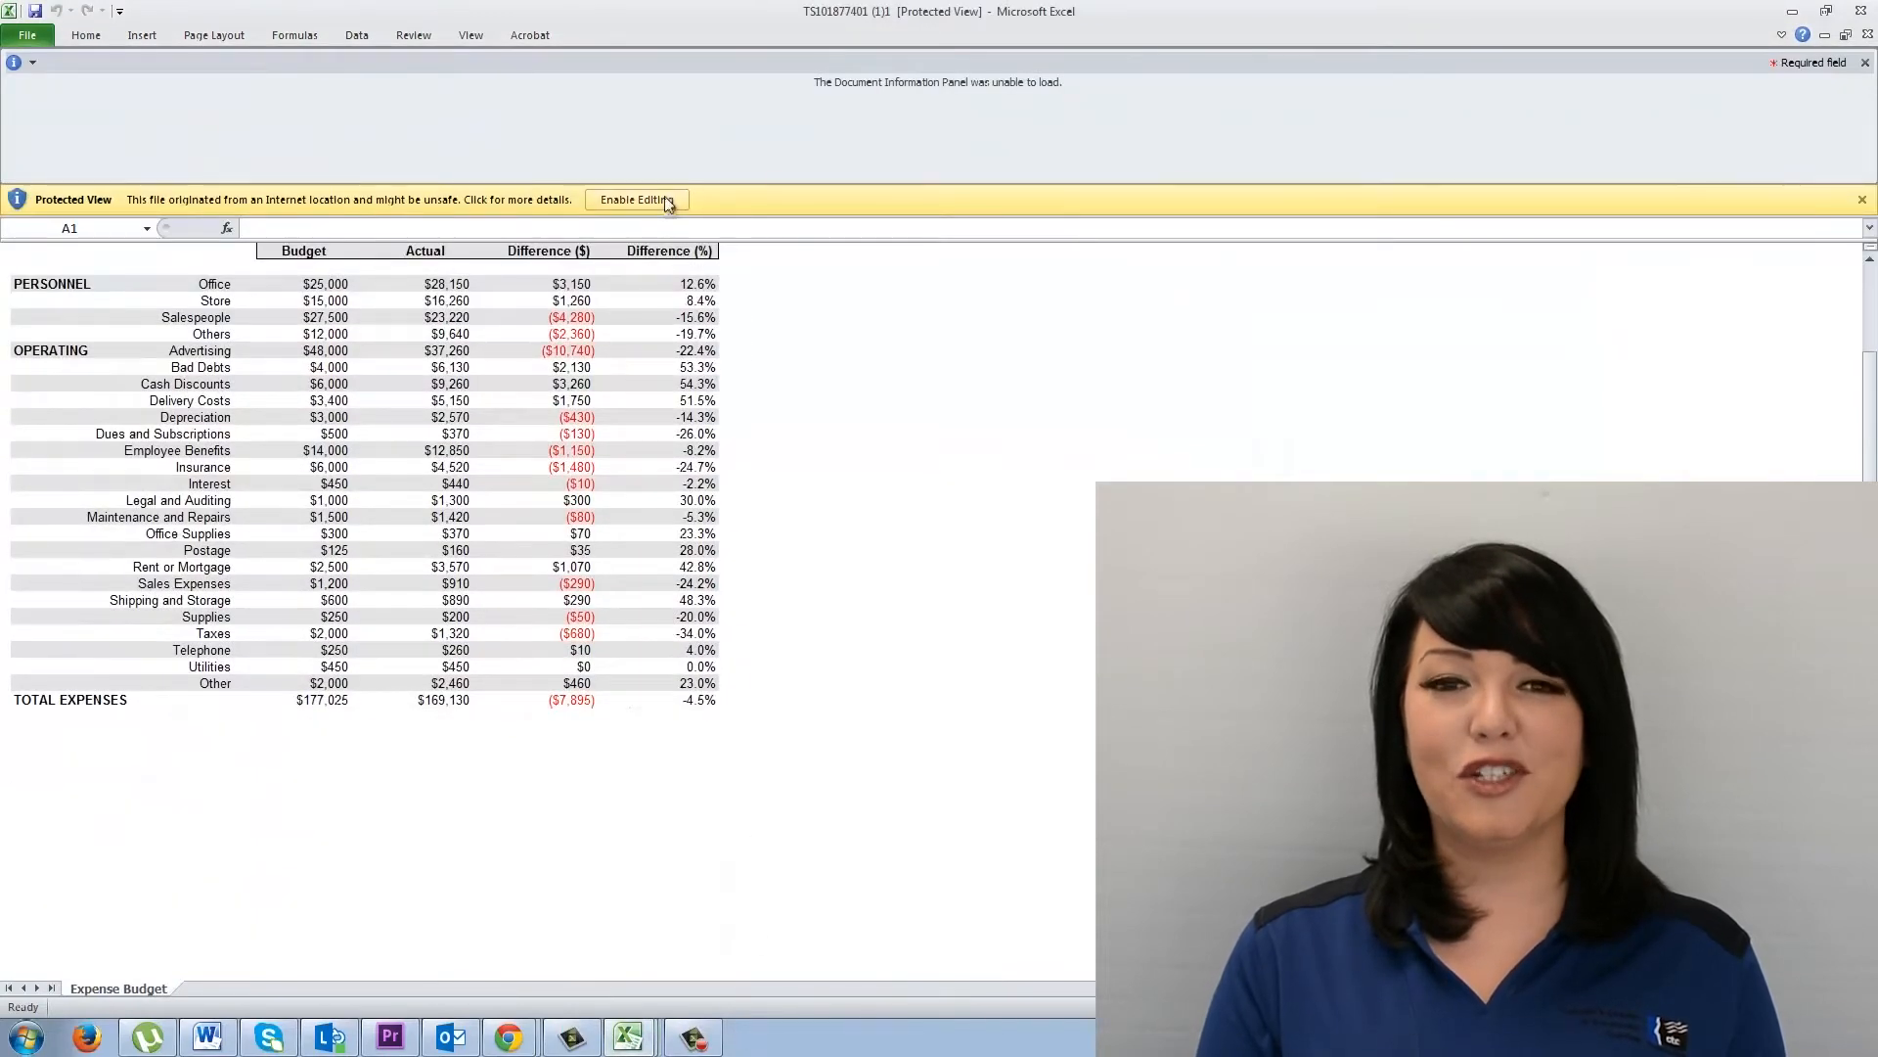
{"action": "left_click", "coordinate": [636, 199]}
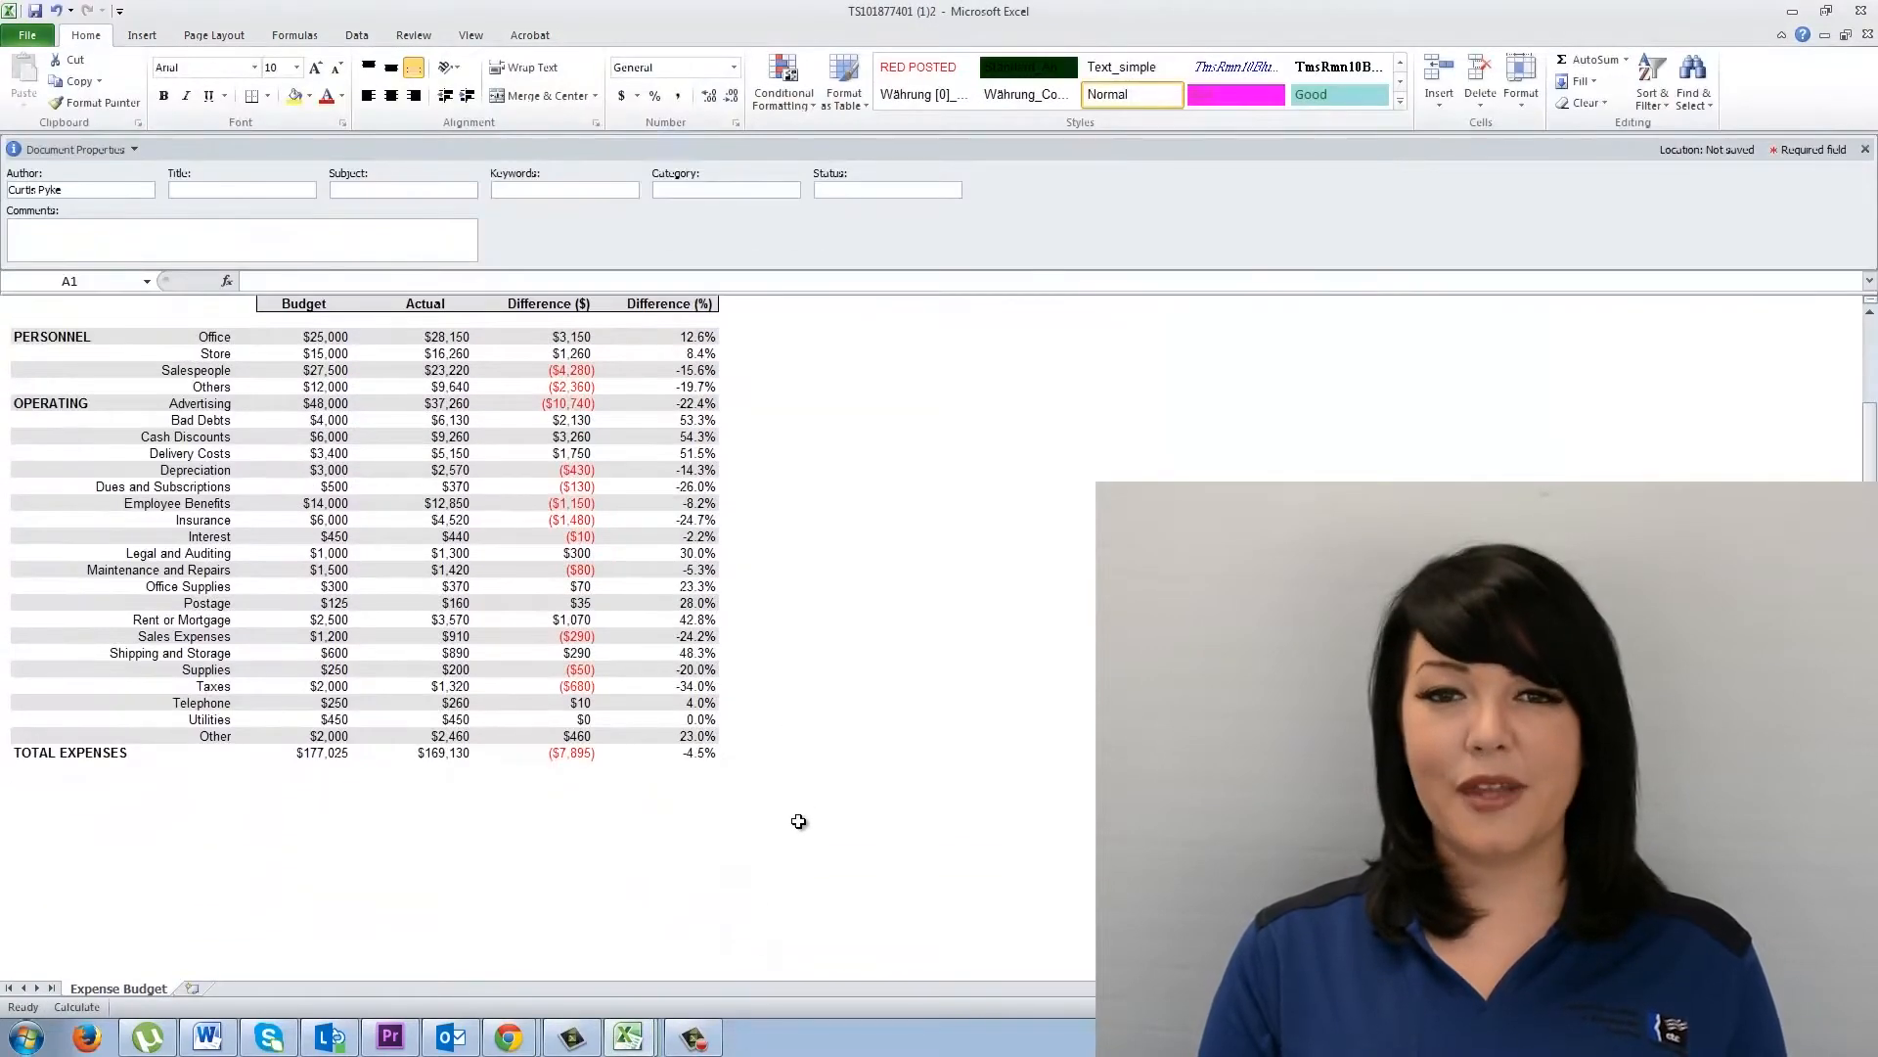
{"action": "mouse_move", "coordinate": [772, 848]}
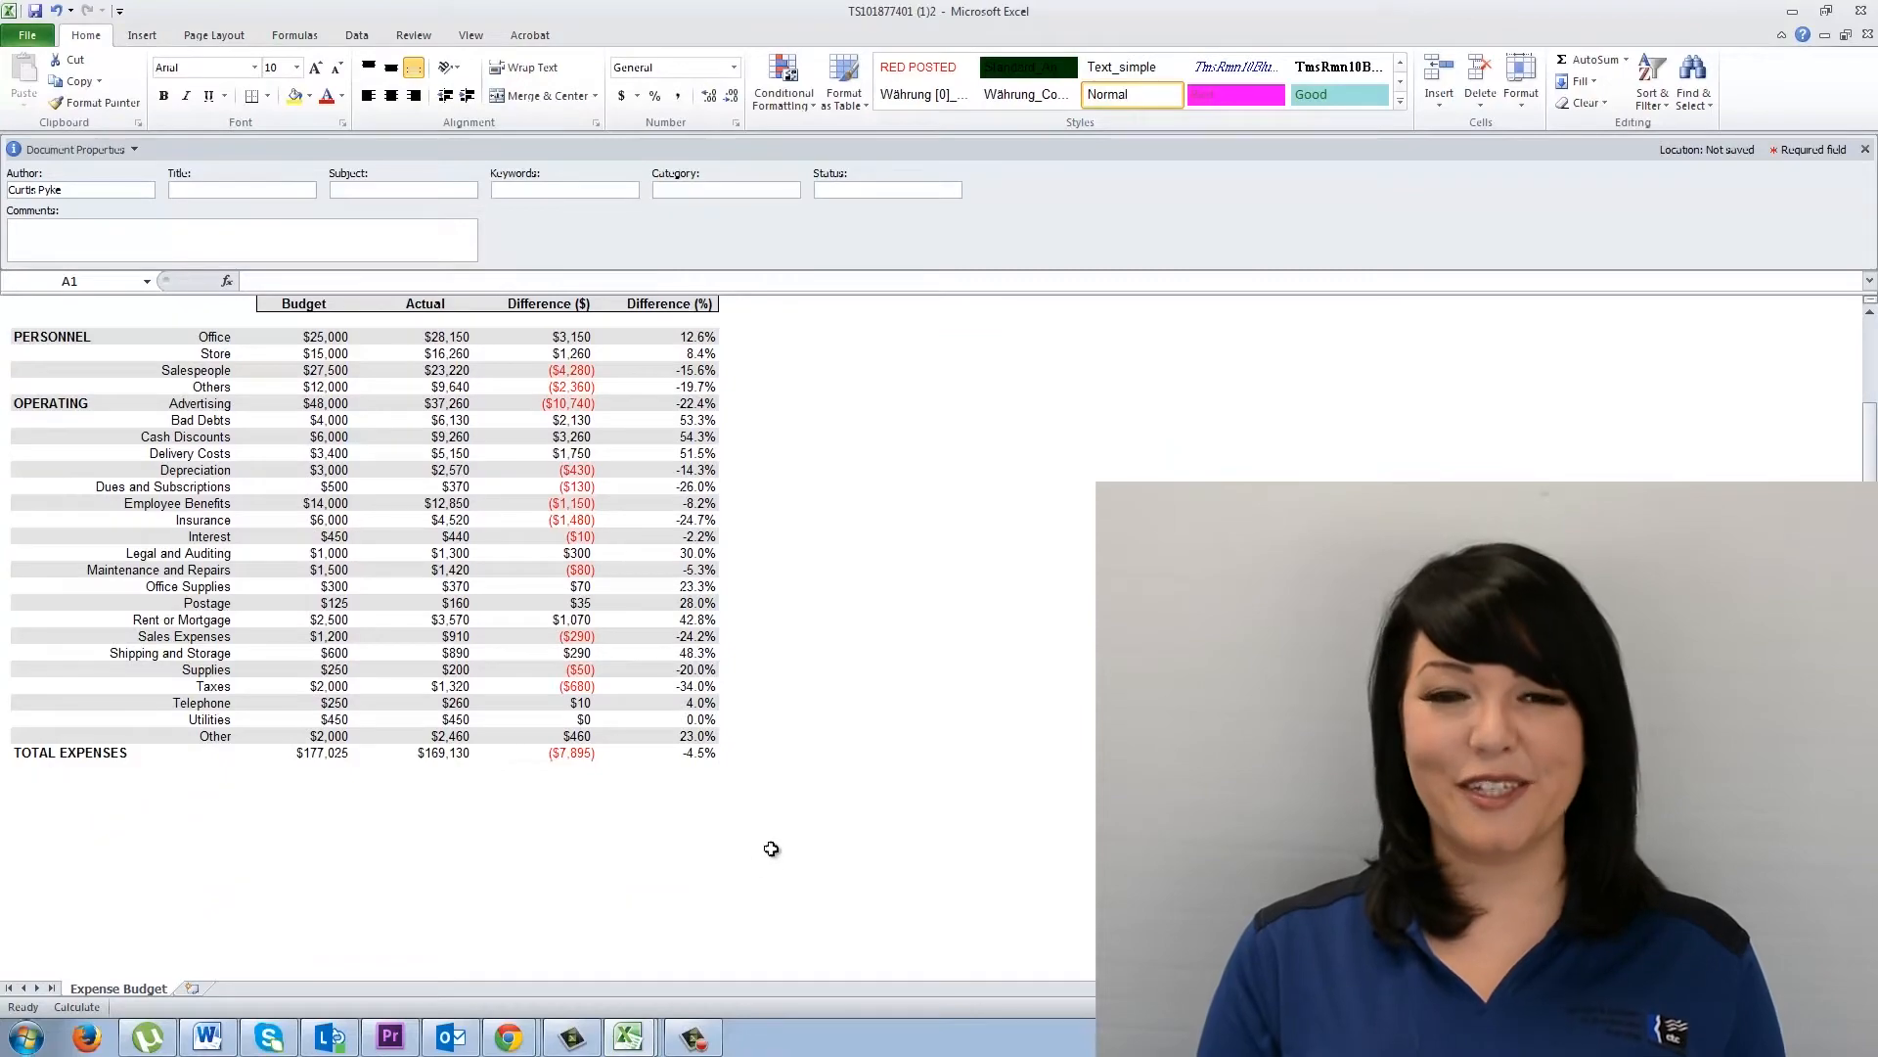